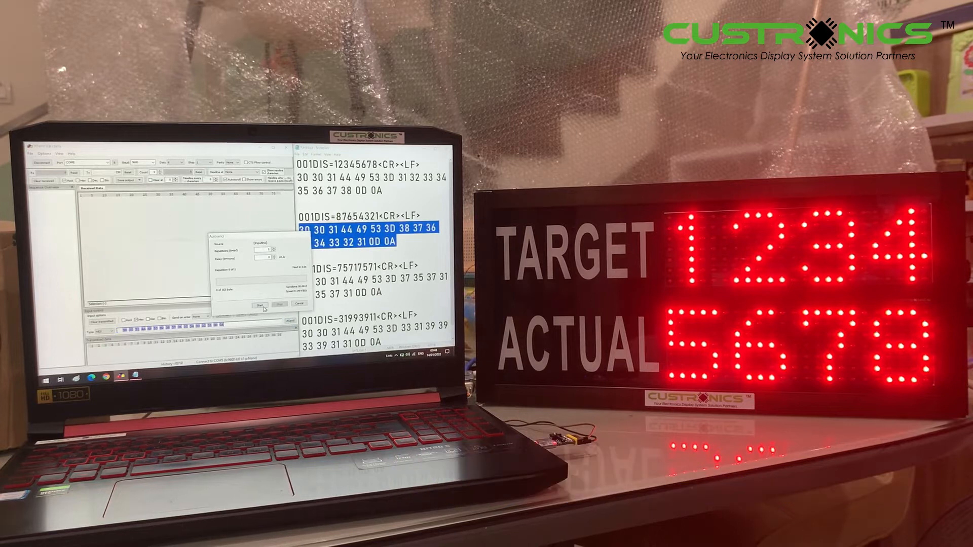
# Transmit 001DIS=87654321 so the display reads Target 8765, Actual 4321
pyautogui.click(259, 304)
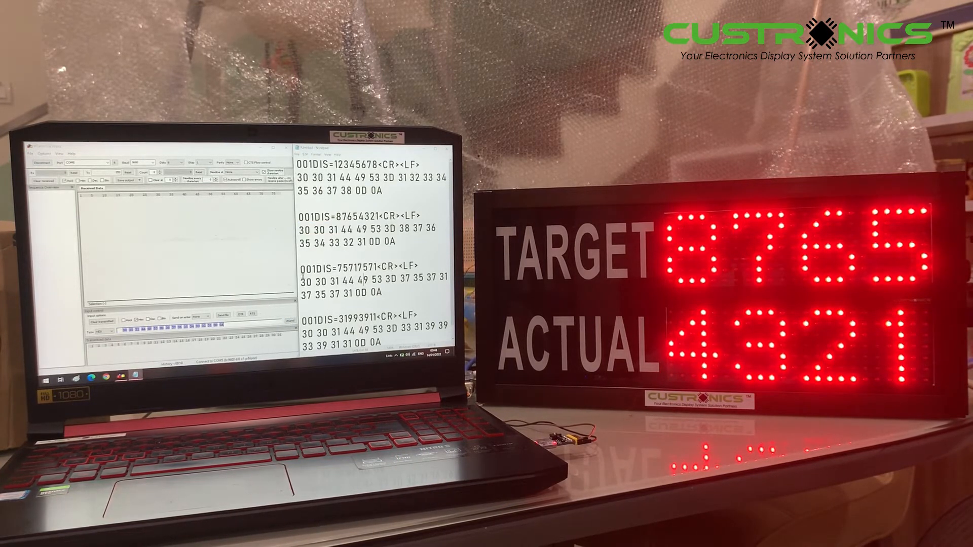
pyautogui.doubleClick(315, 267)
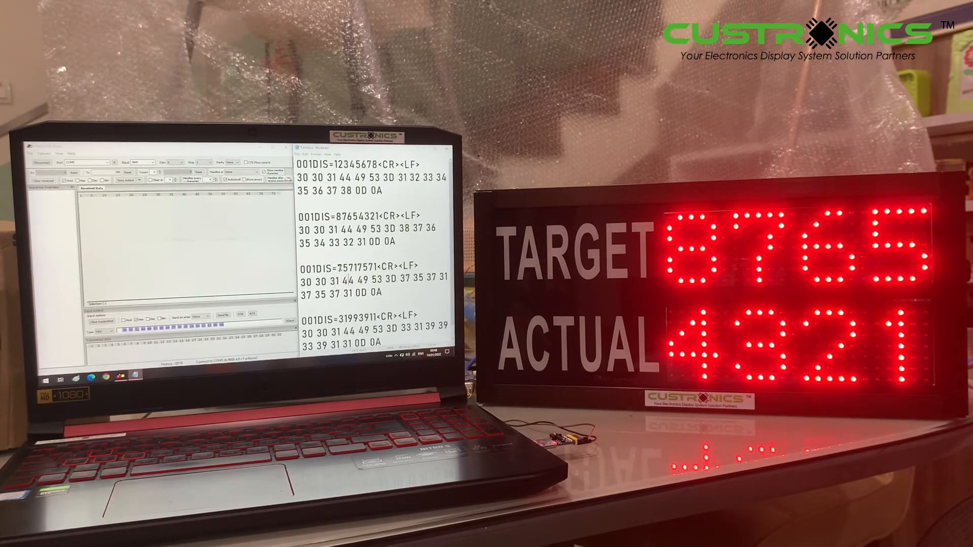
# Transmit 001DIS=75717571 so the display reads 7571 for Target and Actual
pyautogui.doubleClick(347, 267)
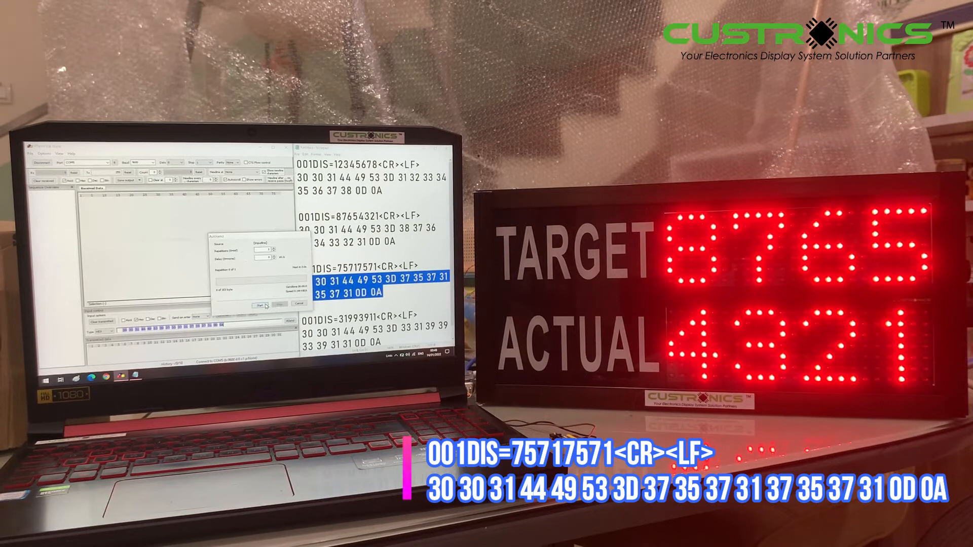
pyautogui.click(259, 303)
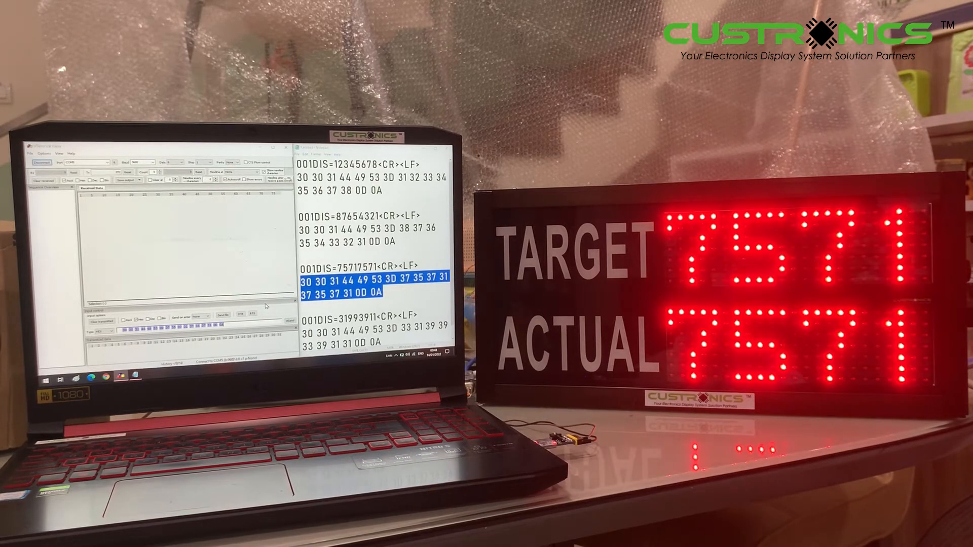